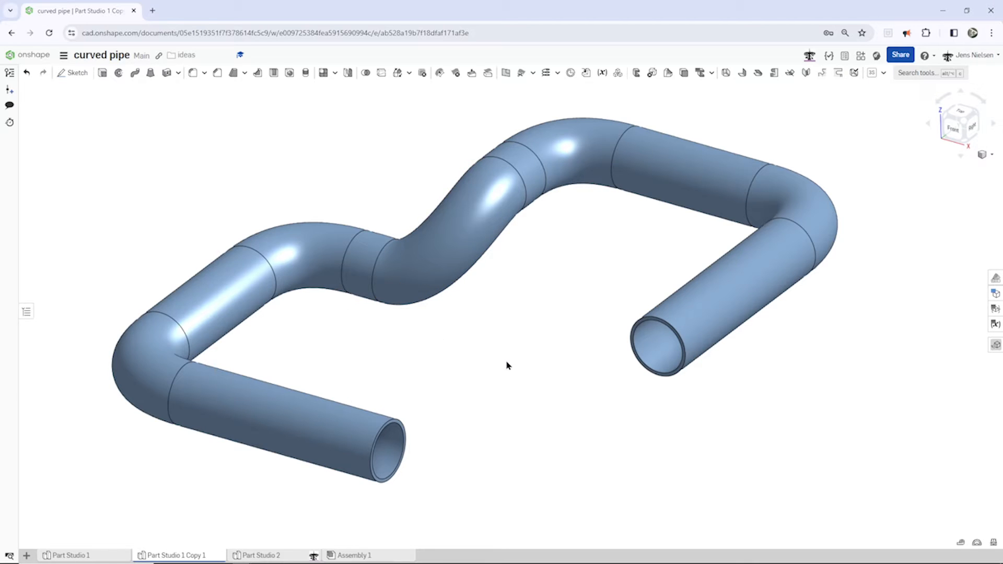
Switch to the empty Part Studio 2.
{"action": "left_click", "coordinate": [266, 555]}
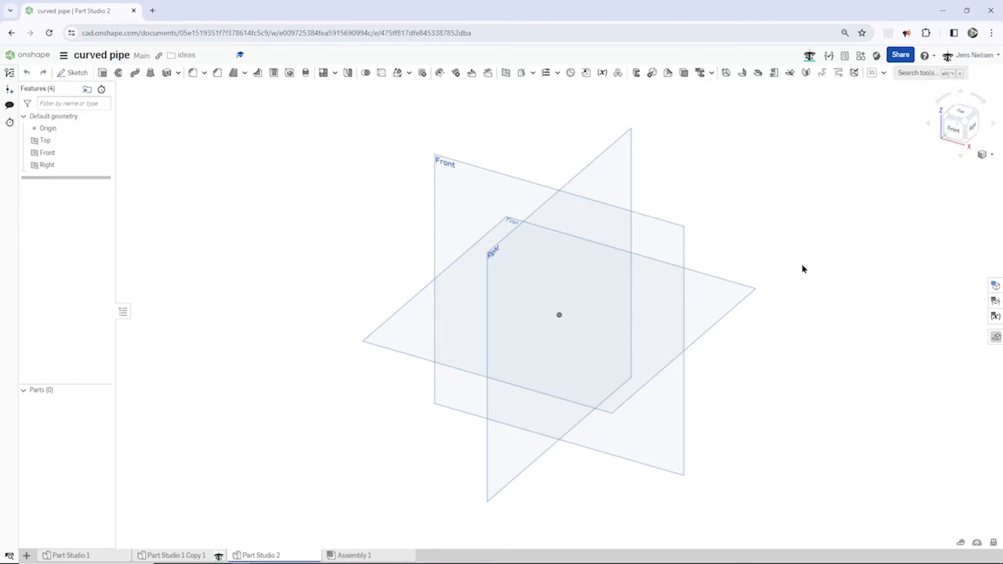
{"action": "mouse_move", "coordinate": [796, 280]}
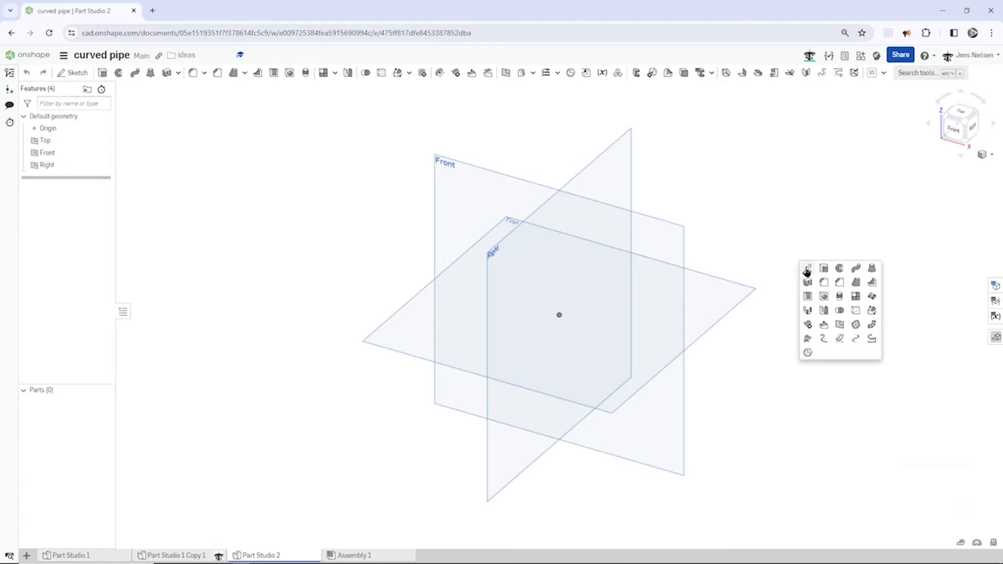
Sketch a square from the origin on the Top plane, dimensioned 88 wide.
{"action": "left_click", "coordinate": [805, 269]}
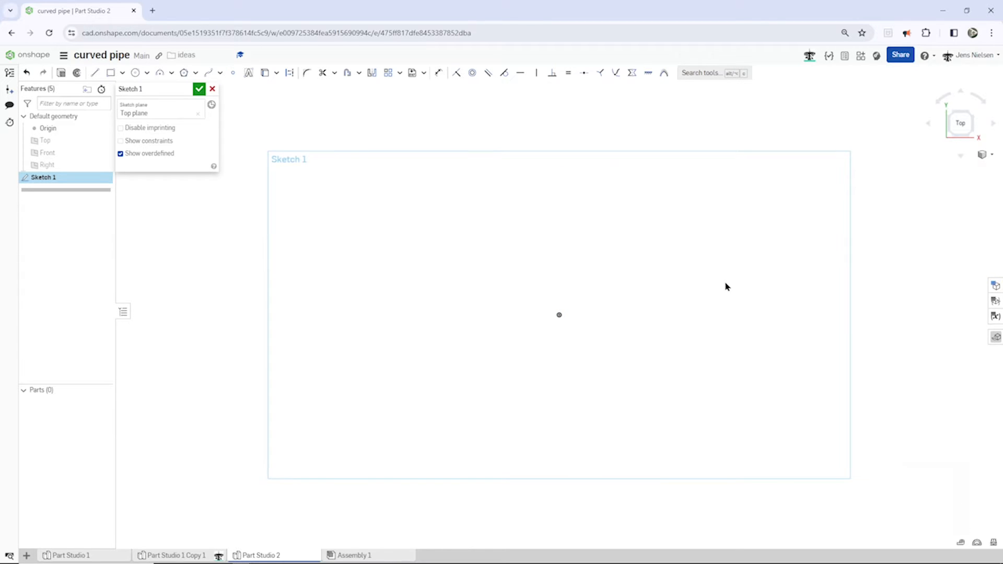
{"action": "key", "text": "s"}
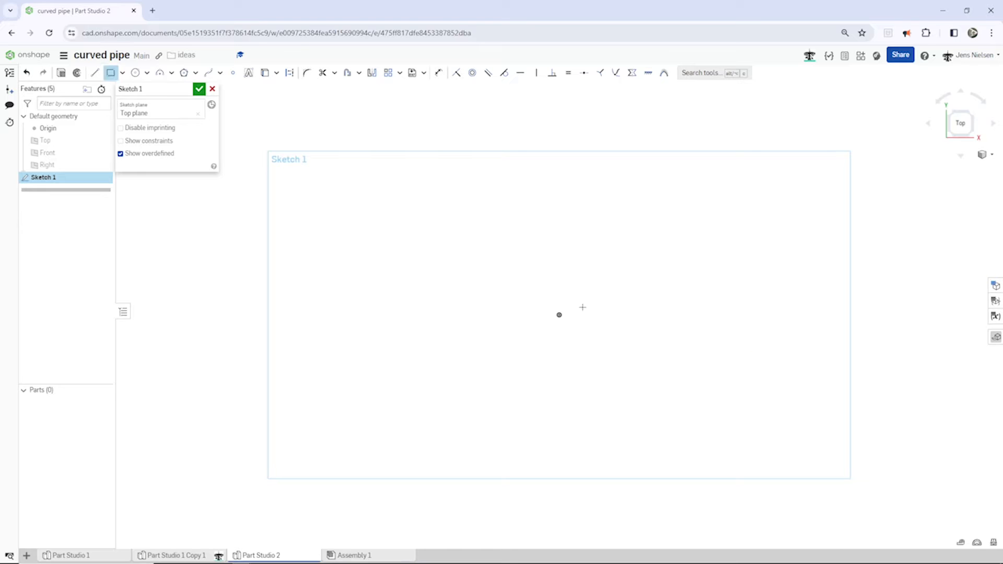
{"action": "left_click_drag", "start_coordinate": [557, 314], "coordinate": [617, 277]}
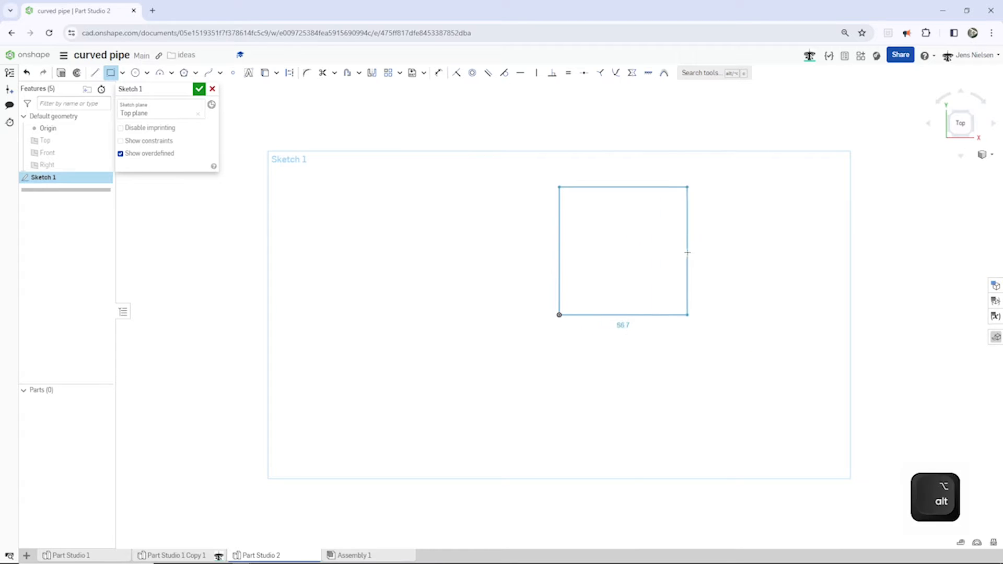
{"action": "left_click_drag", "start_coordinate": [687, 249], "coordinate": [694, 250]}
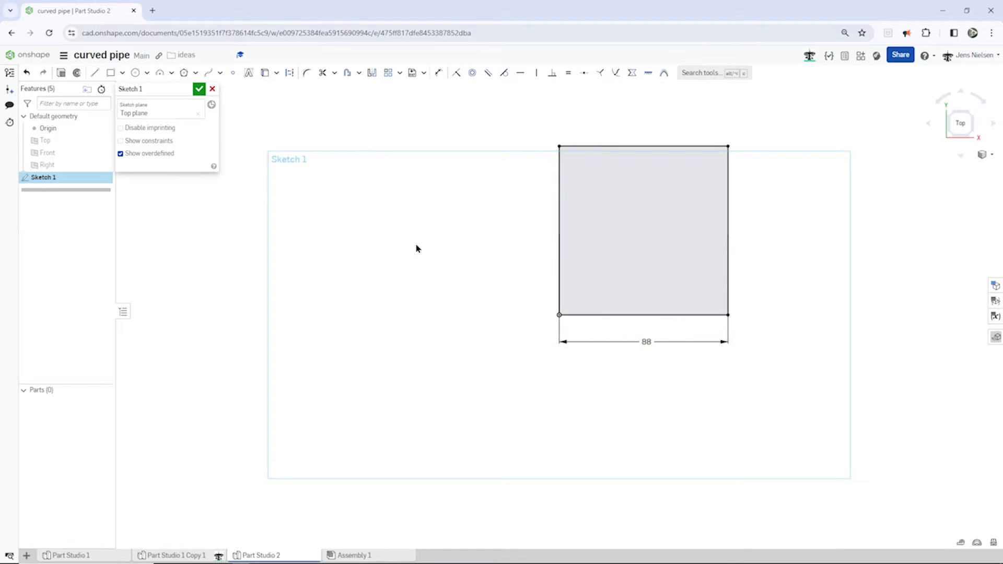
Surface-extrude all four square edges 33 mm into open box-like walls.
{"action": "left_click", "coordinate": [198, 89]}
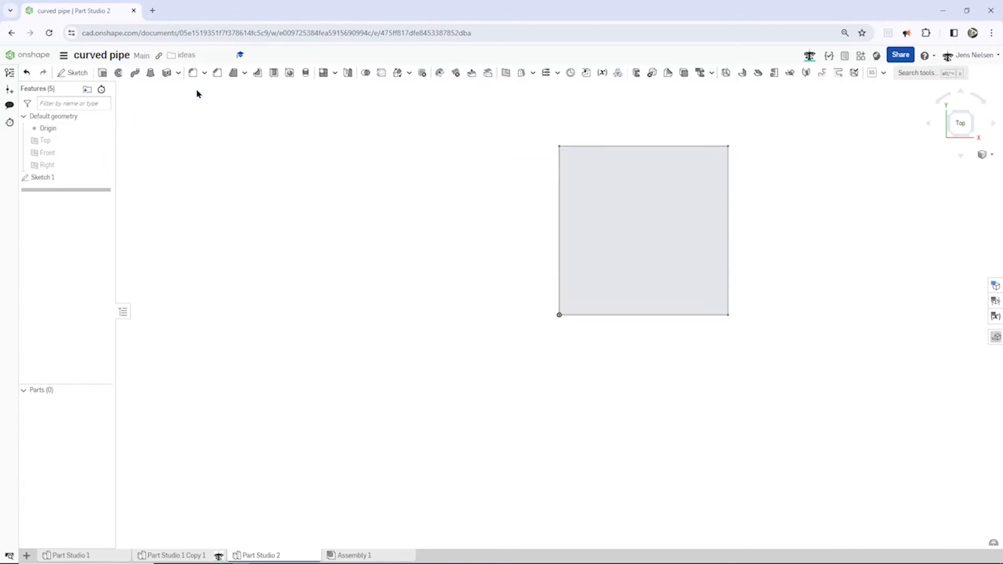
{"action": "mouse_move", "coordinate": [104, 74]}
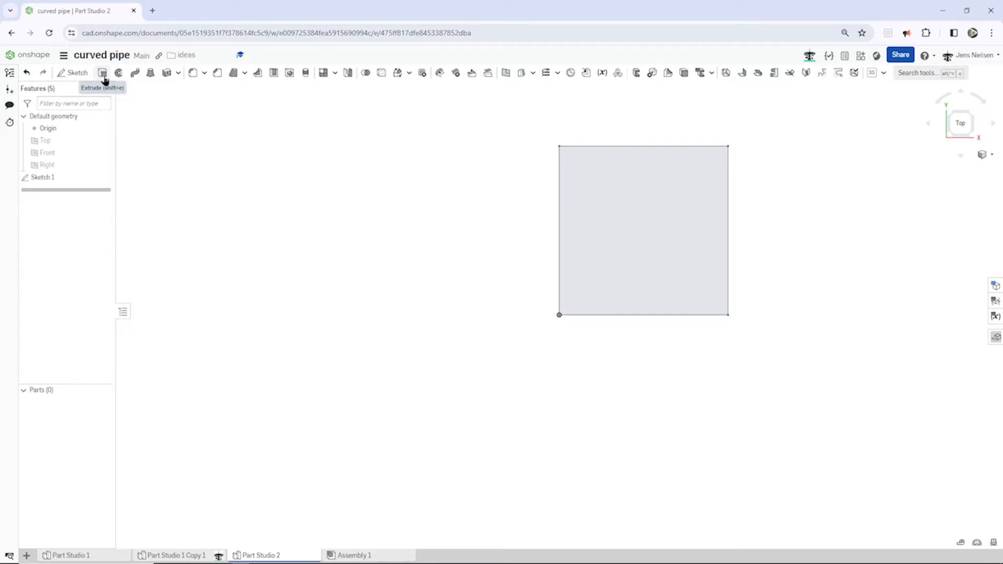
{"action": "left_click", "coordinate": [102, 74]}
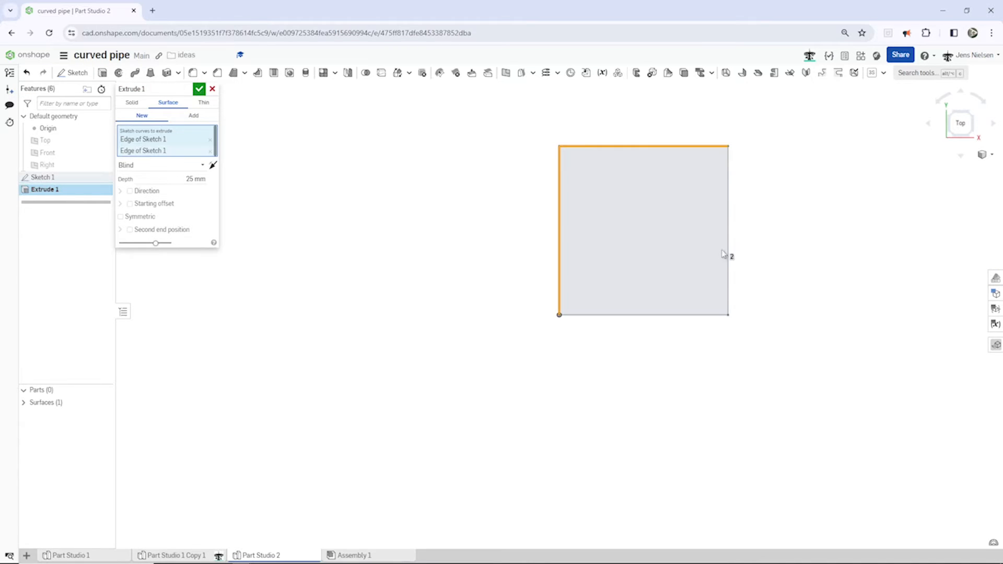
{"action": "left_click", "coordinate": [639, 318]}
{"action": "type", "text": "33"}
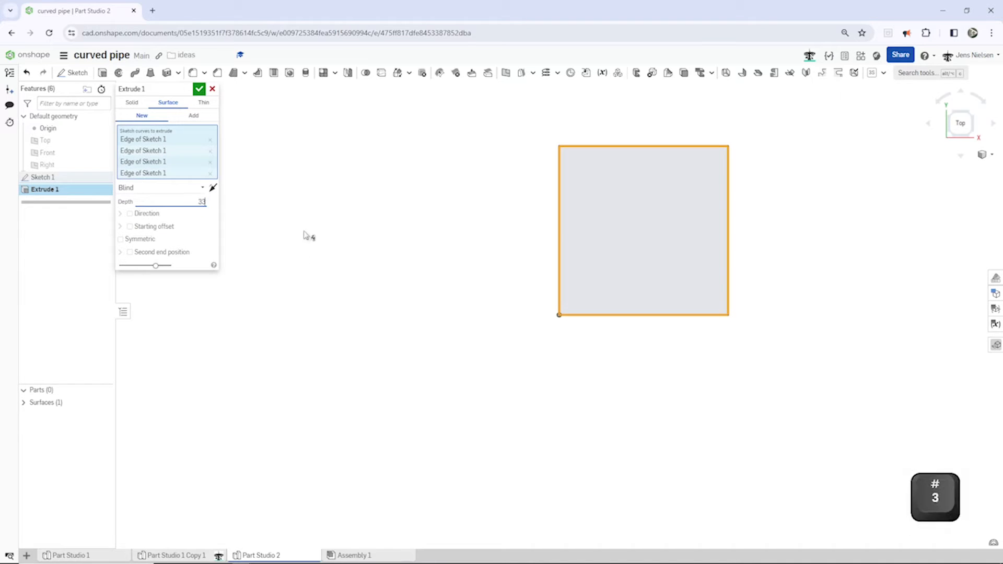
{"action": "left_click", "coordinate": [198, 89]}
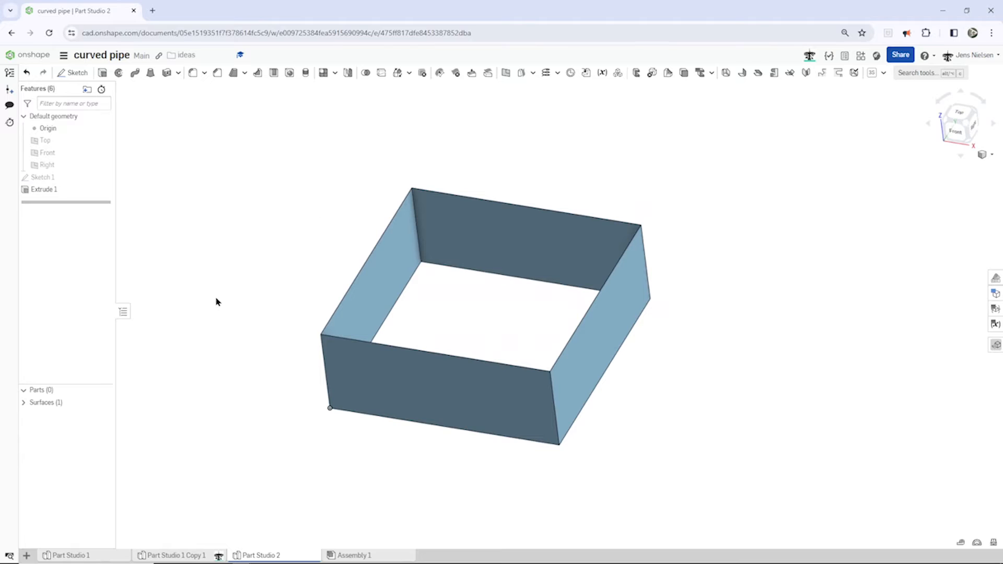
{"action": "mouse_move", "coordinate": [398, 74]}
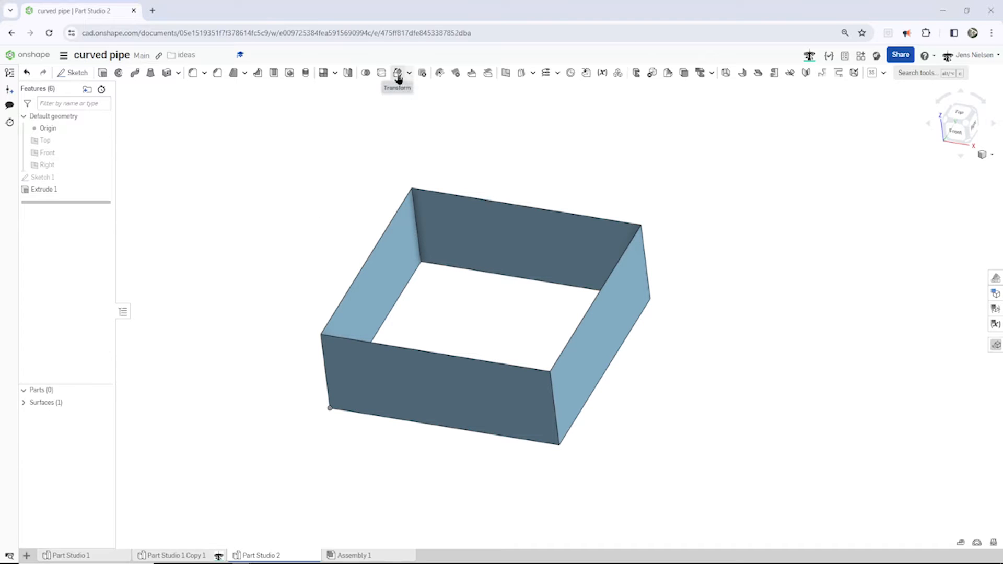
{"action": "mouse_move", "coordinate": [397, 73]}
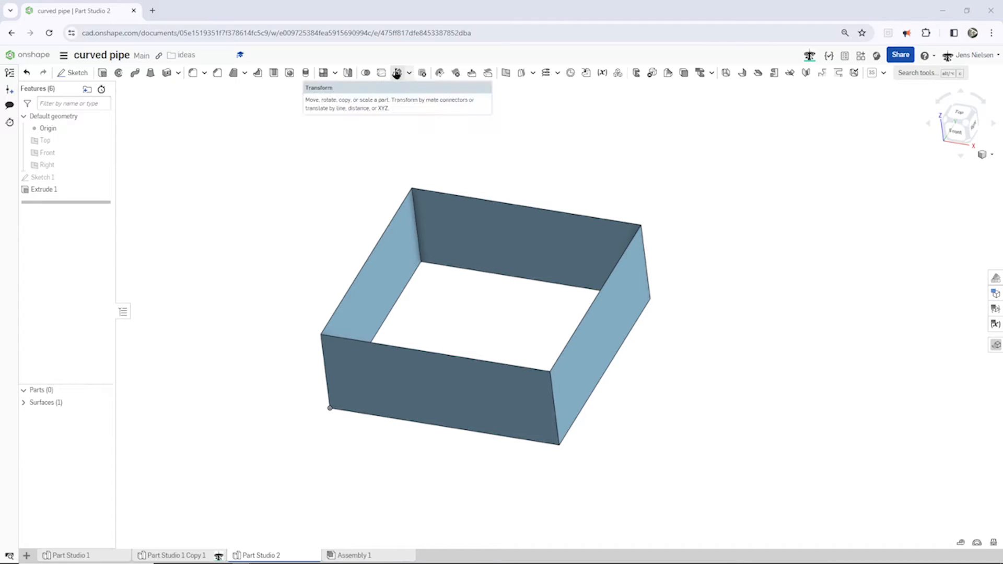
Copy the wall surface, translated by X 54, Y 54, Z 22 mm.
{"action": "left_click", "coordinate": [397, 73]}
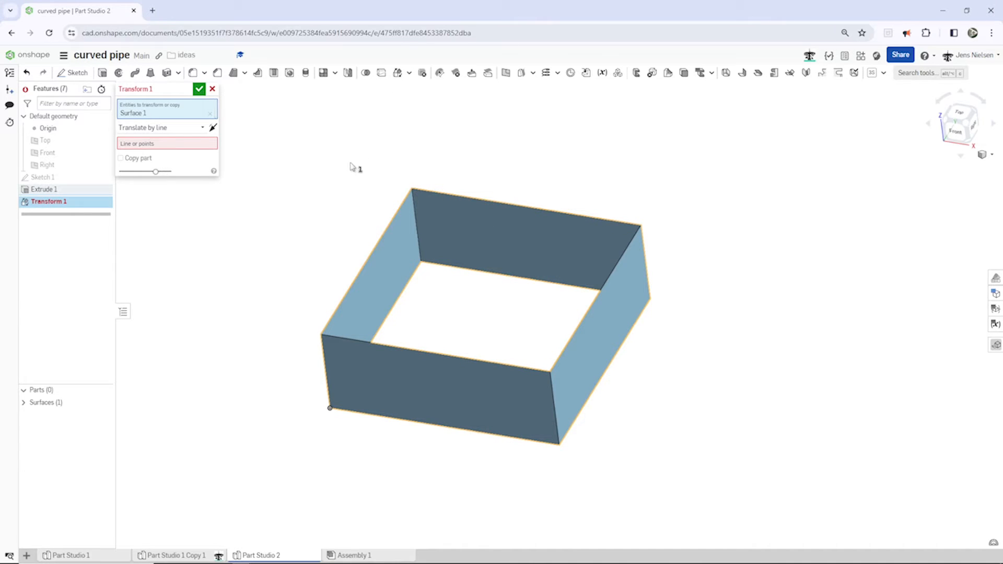
{"action": "left_click", "coordinate": [121, 157]}
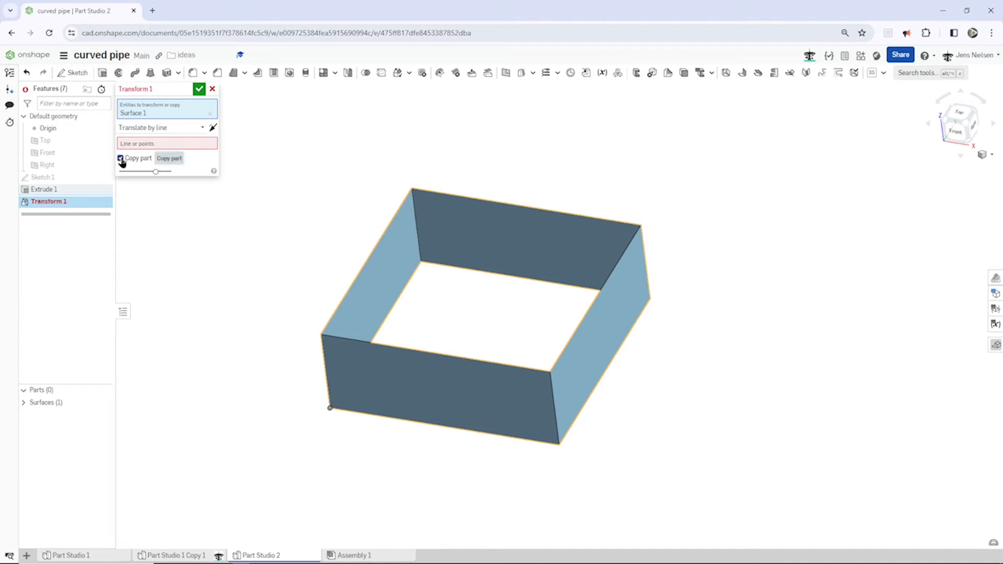
{"action": "left_click", "coordinate": [162, 128]}
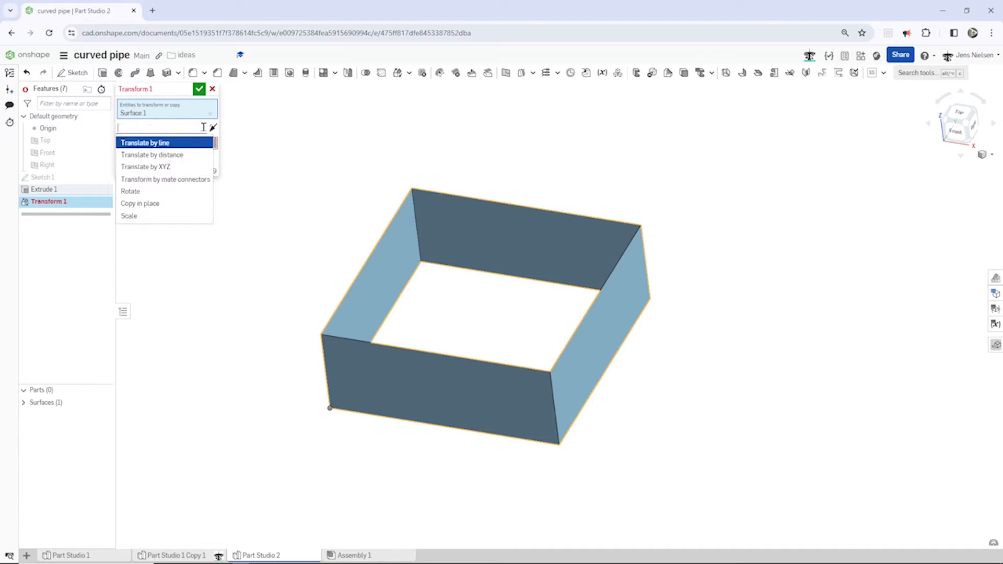
{"action": "mouse_move", "coordinate": [164, 169]}
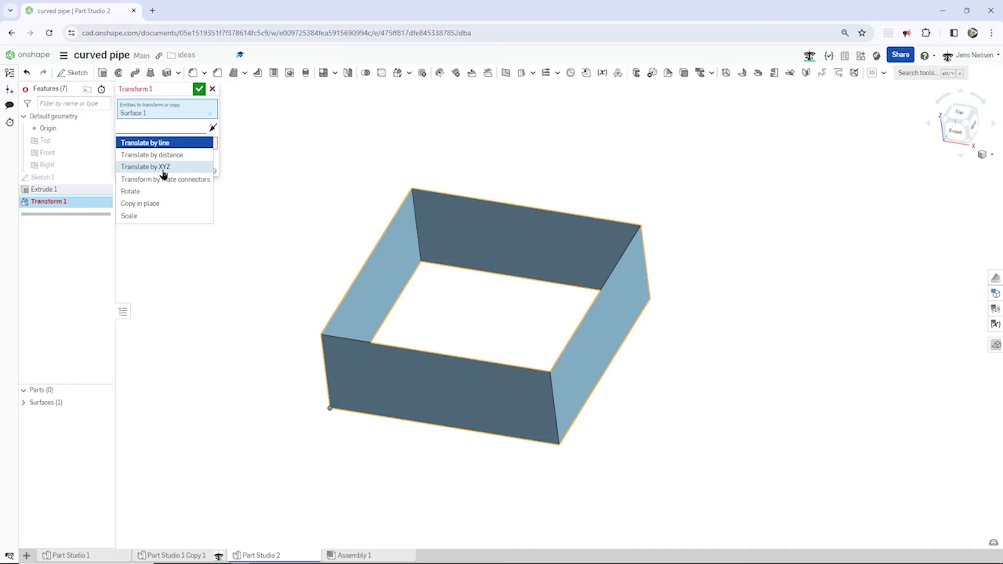
{"action": "left_click", "coordinate": [149, 166]}
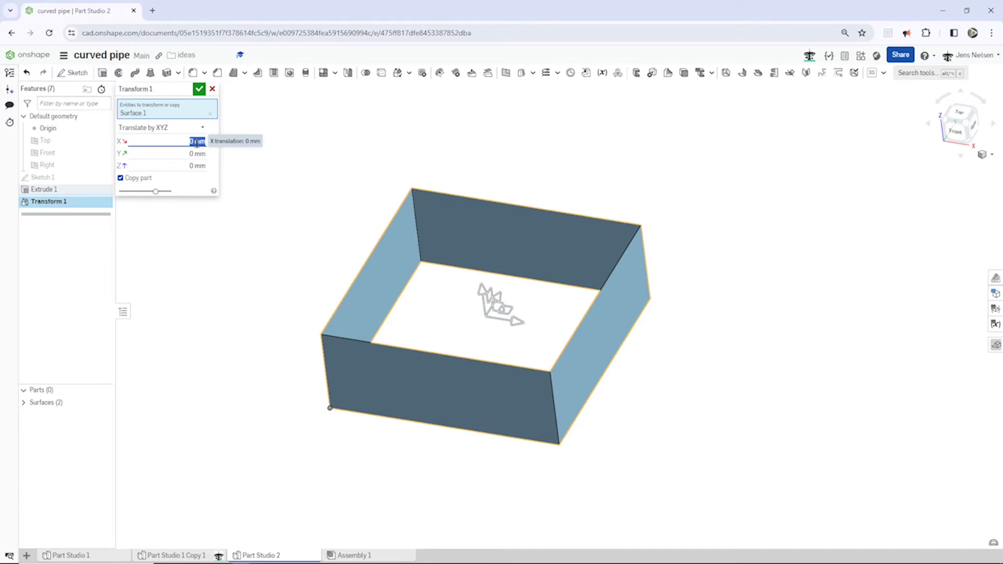
{"action": "key", "text": "Tab"}
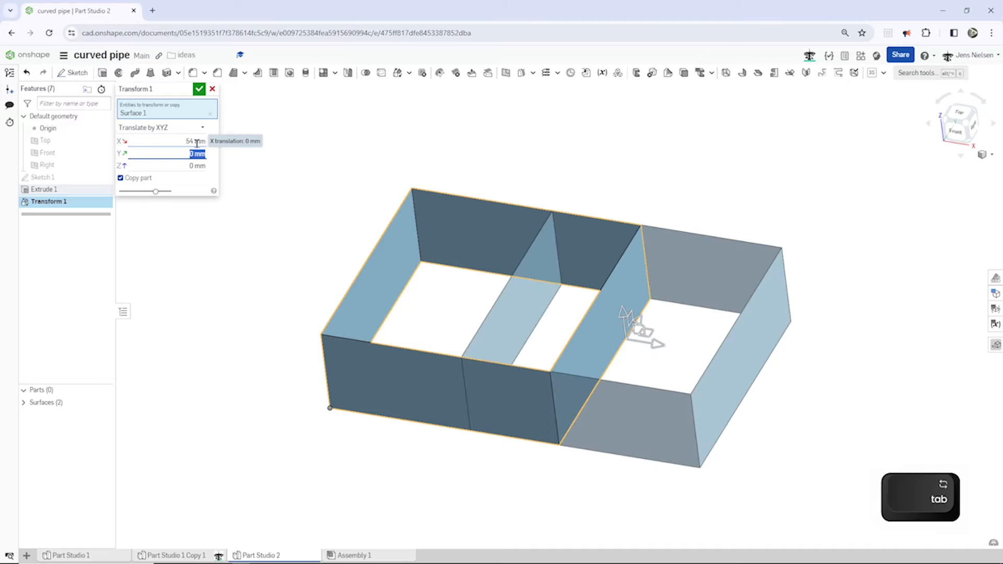
{"action": "type", "text": "54"}
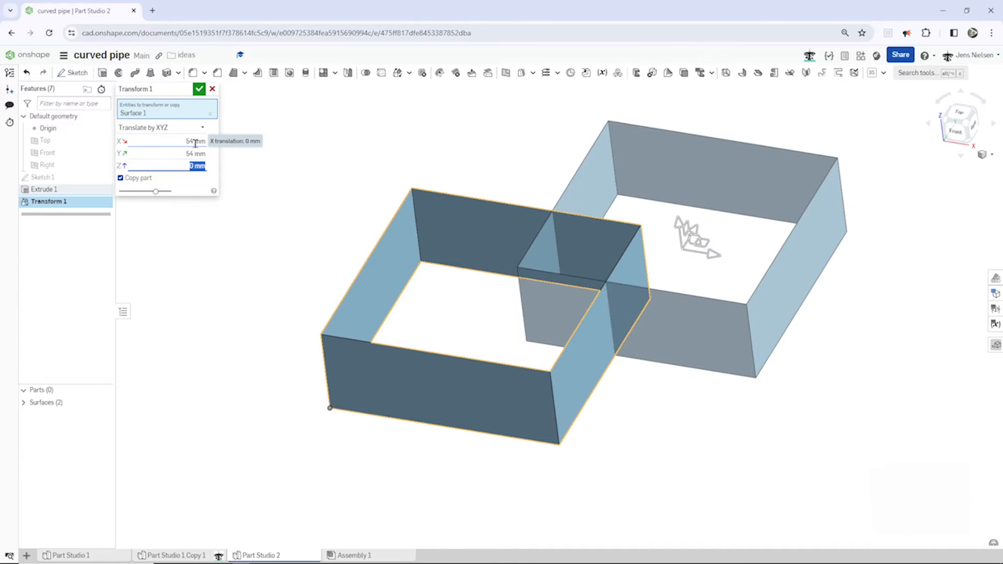
{"action": "type", "text": "22"}
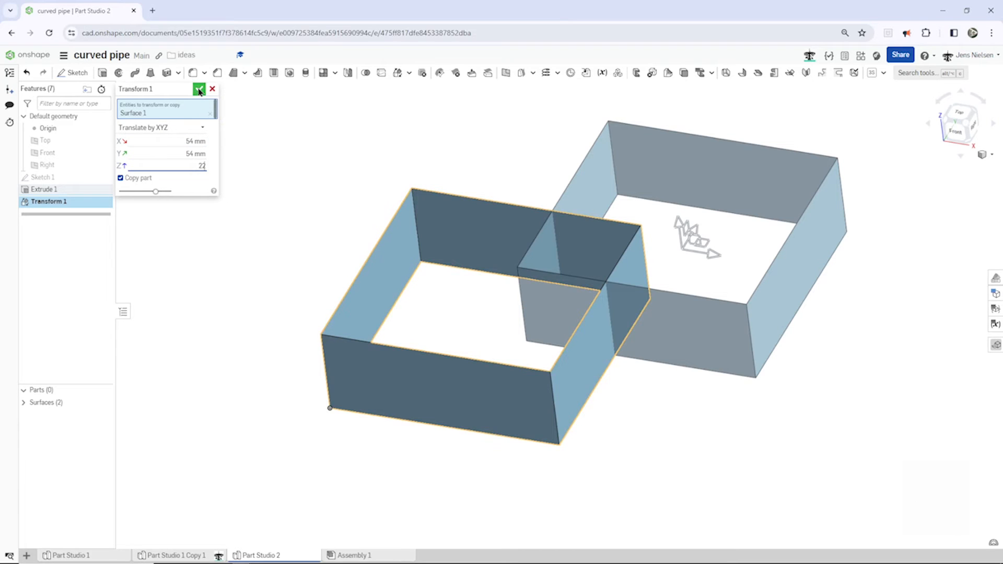
{"action": "left_click", "coordinate": [201, 89]}
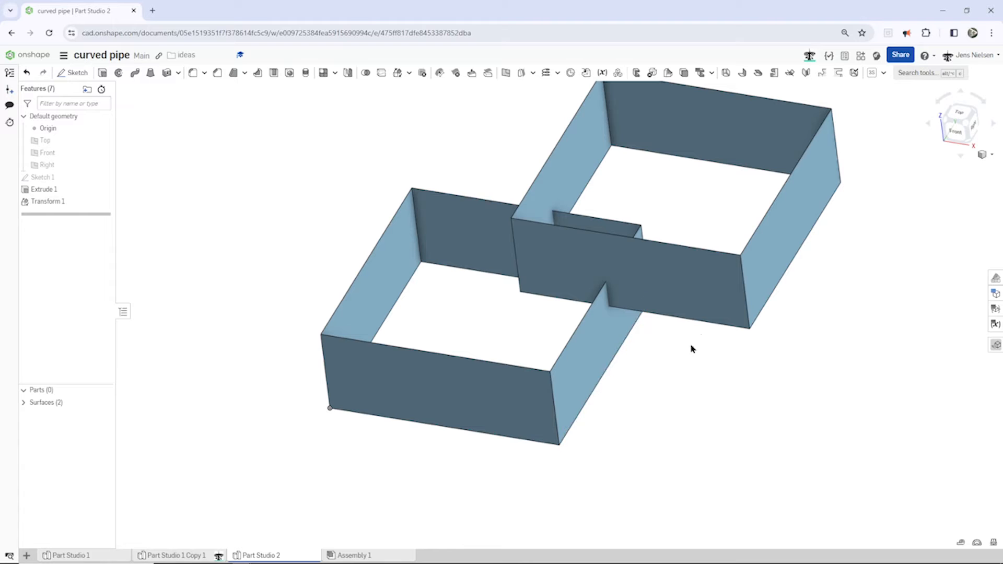
{"action": "mouse_move", "coordinate": [792, 377]}
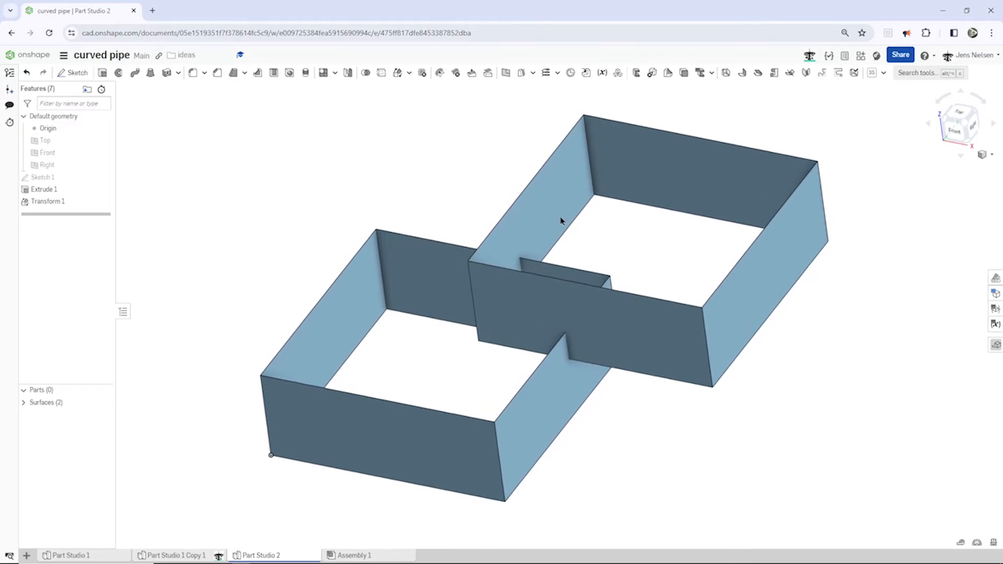
{"action": "mouse_move", "coordinate": [435, 109]}
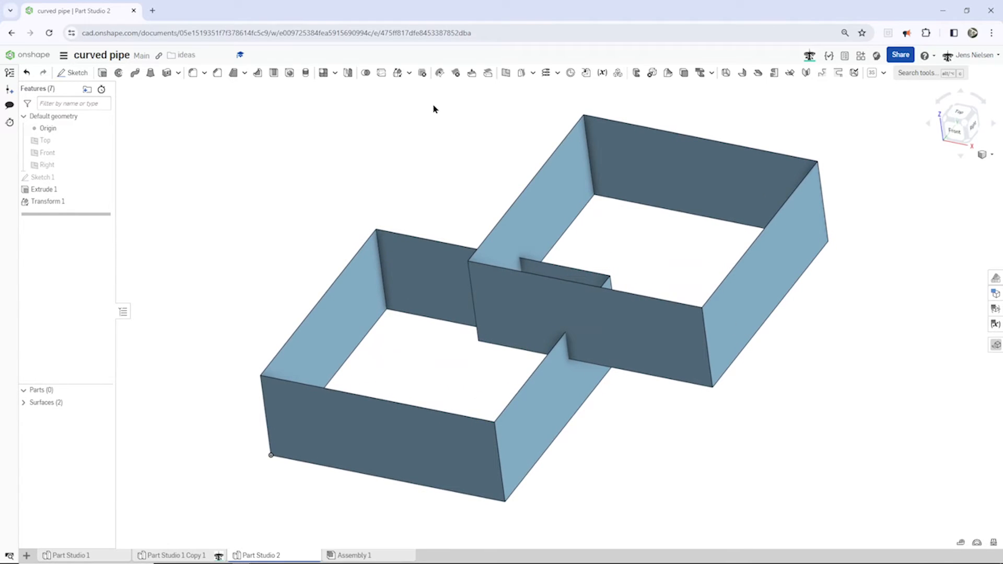
{"action": "mouse_move", "coordinate": [530, 86]}
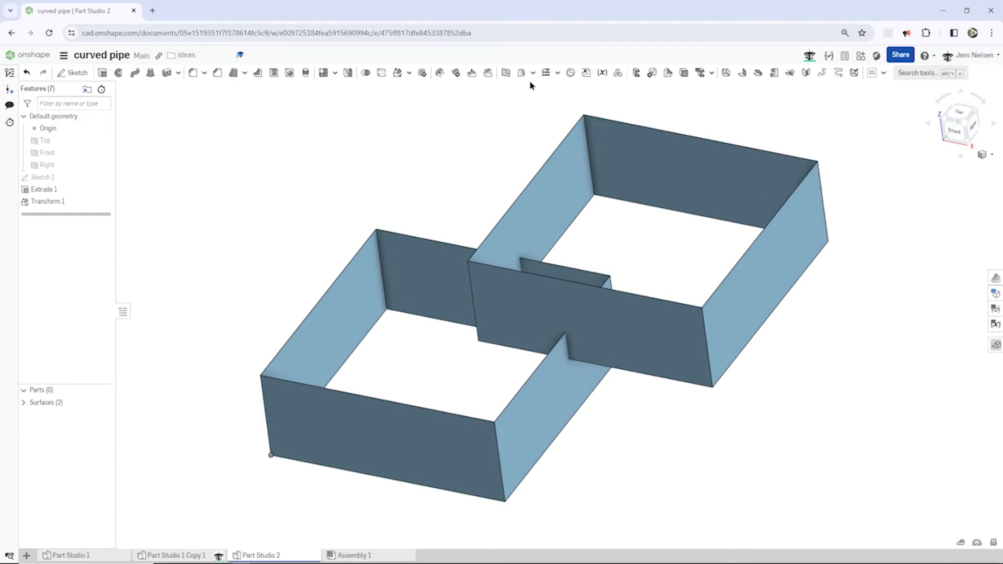
Mutual-trim Surface 1 and Surface 2 with Merge on into one joined surface.
{"action": "left_click", "coordinate": [533, 72]}
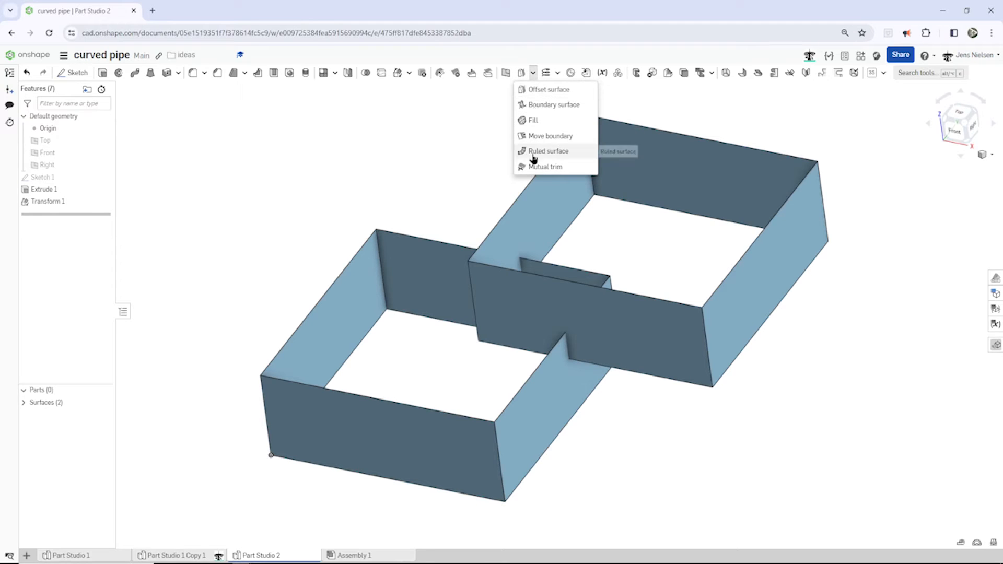
{"action": "left_click", "coordinate": [545, 166]}
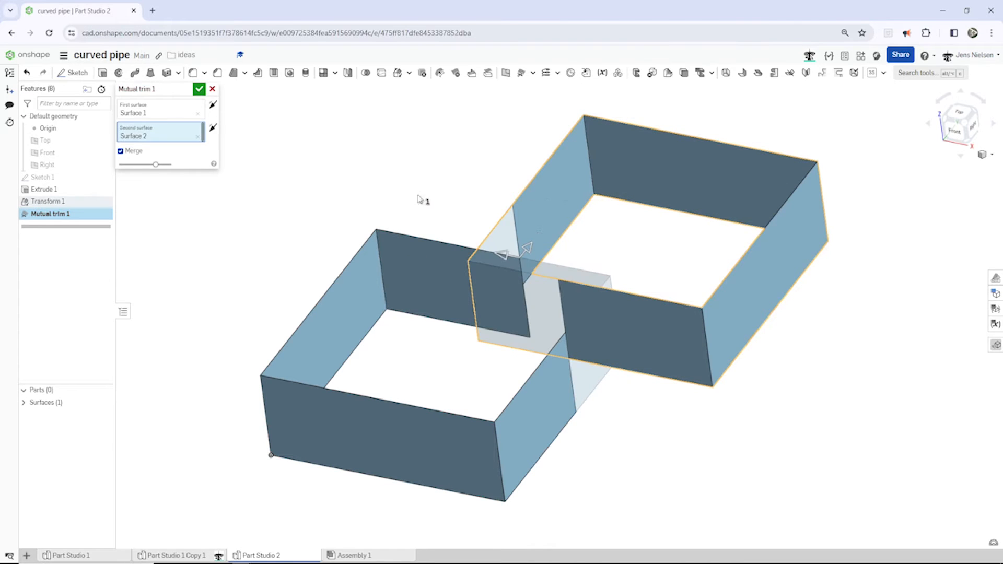
{"action": "mouse_move", "coordinate": [537, 287]}
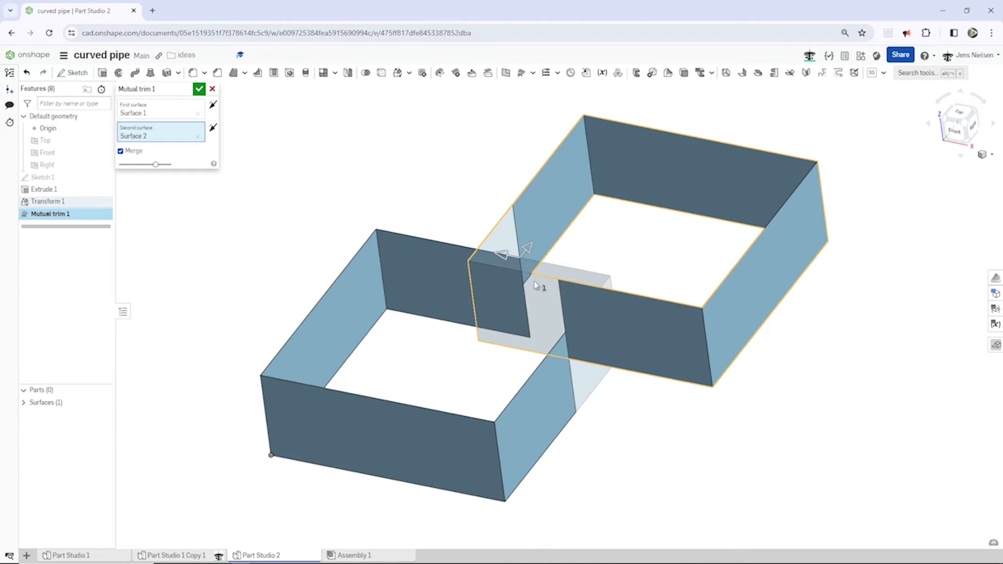
{"action": "mouse_move", "coordinate": [534, 299]}
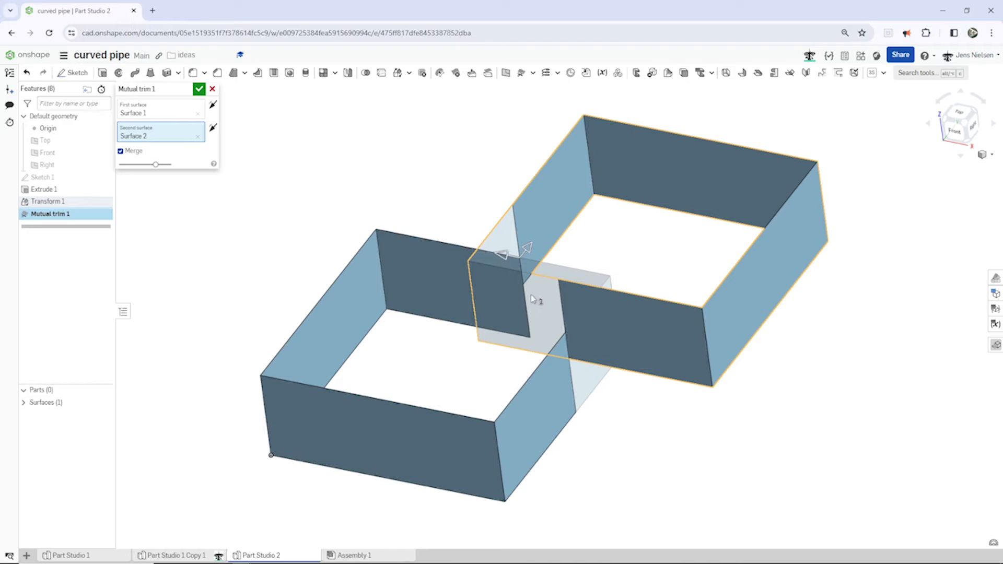
{"action": "mouse_move", "coordinate": [536, 312]}
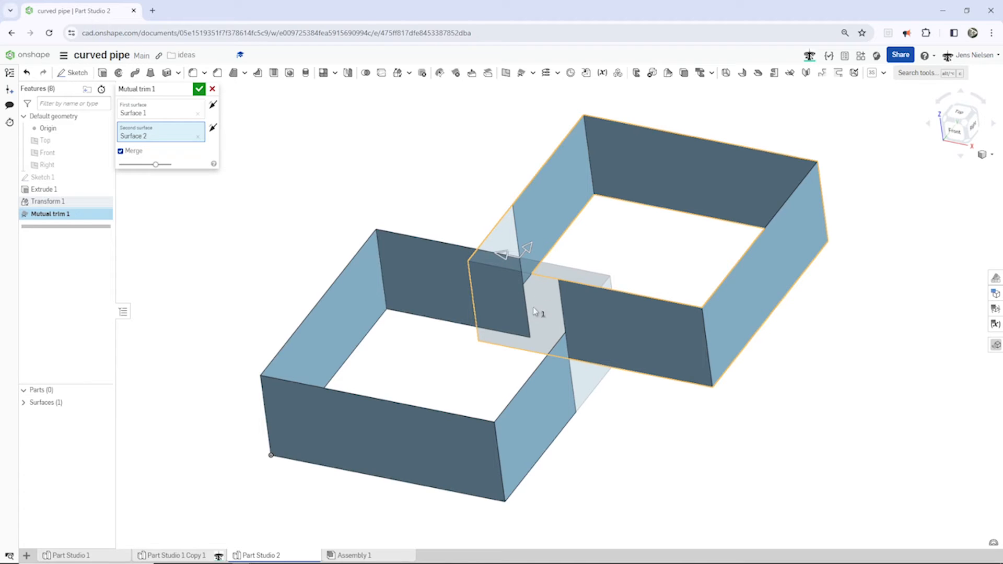
{"action": "mouse_move", "coordinate": [251, 147]}
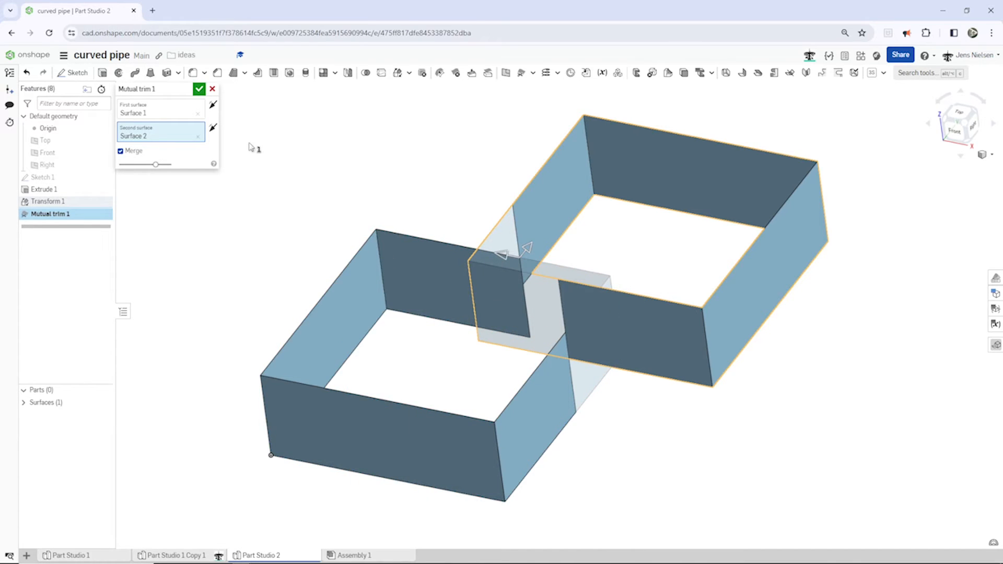
{"action": "left_click", "coordinate": [198, 89]}
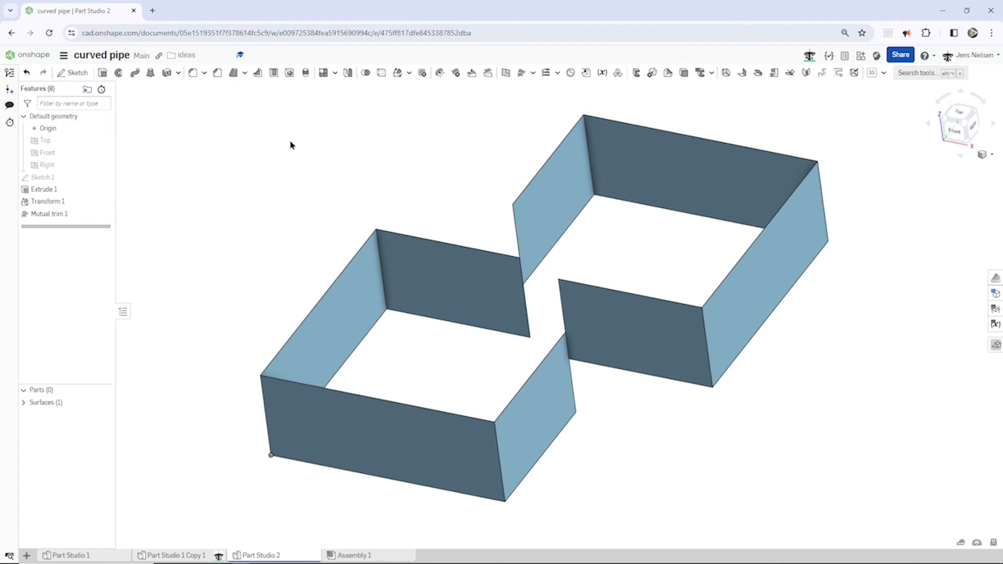
{"action": "mouse_move", "coordinate": [289, 174]}
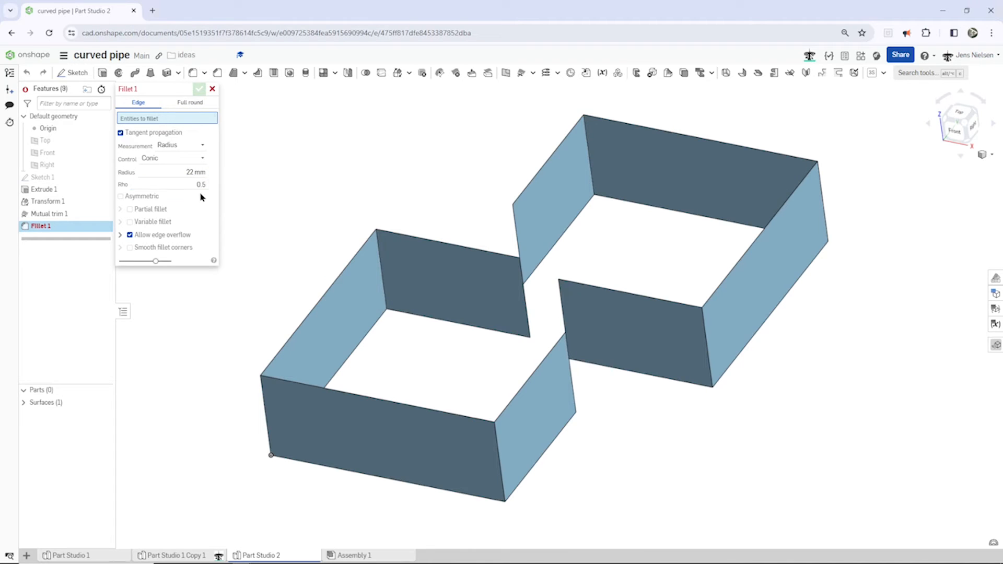
{"action": "mouse_move", "coordinate": [217, 292]}
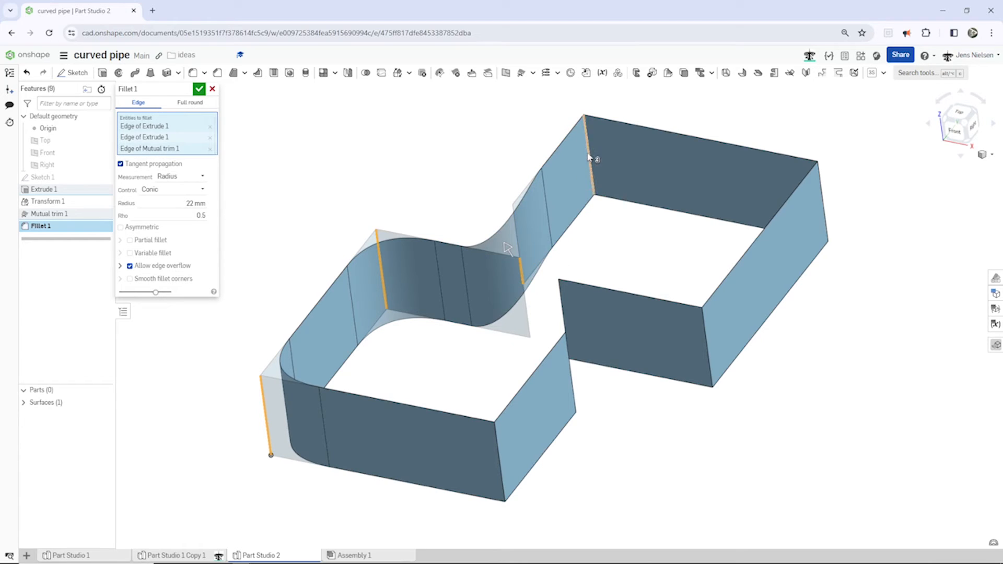
Fillet the vertical corner edges of the merged walls at 22 mm radius.
{"action": "left_click", "coordinate": [589, 157]}
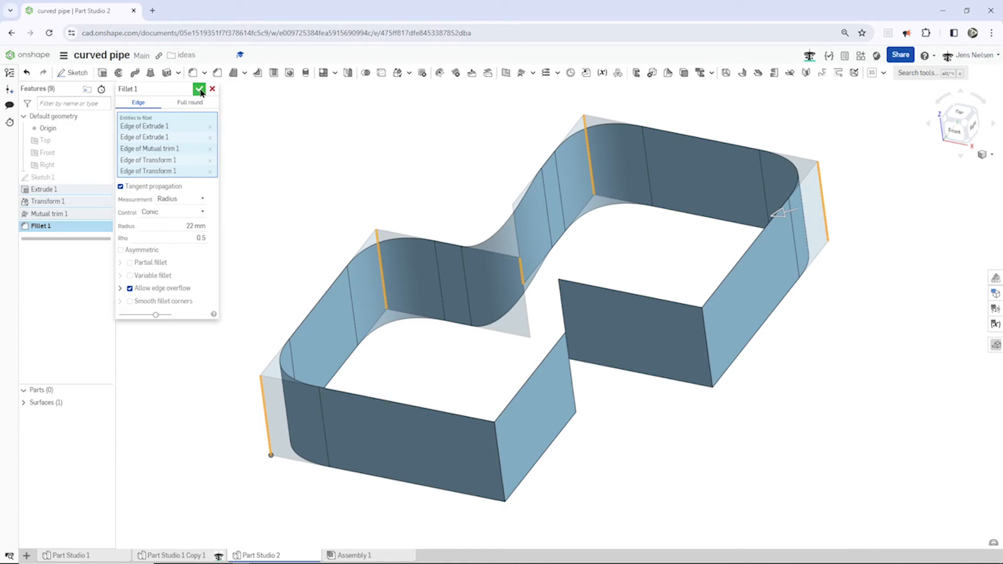
{"action": "left_click", "coordinate": [198, 89]}
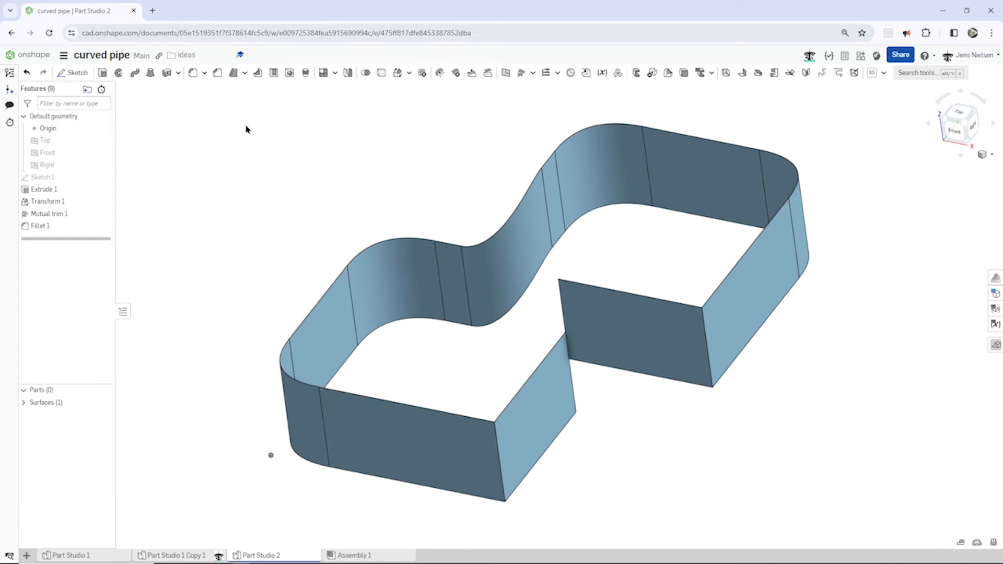
Sketch an 18 mm circle on a wall face, centred at the surface corner.
{"action": "left_click", "coordinate": [76, 73]}
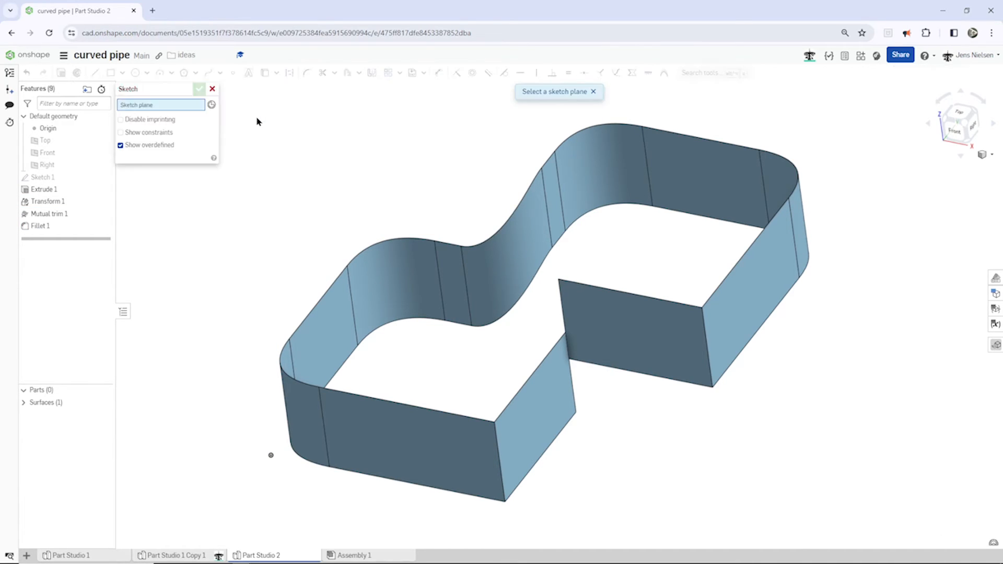
{"action": "left_click", "coordinate": [503, 428]}
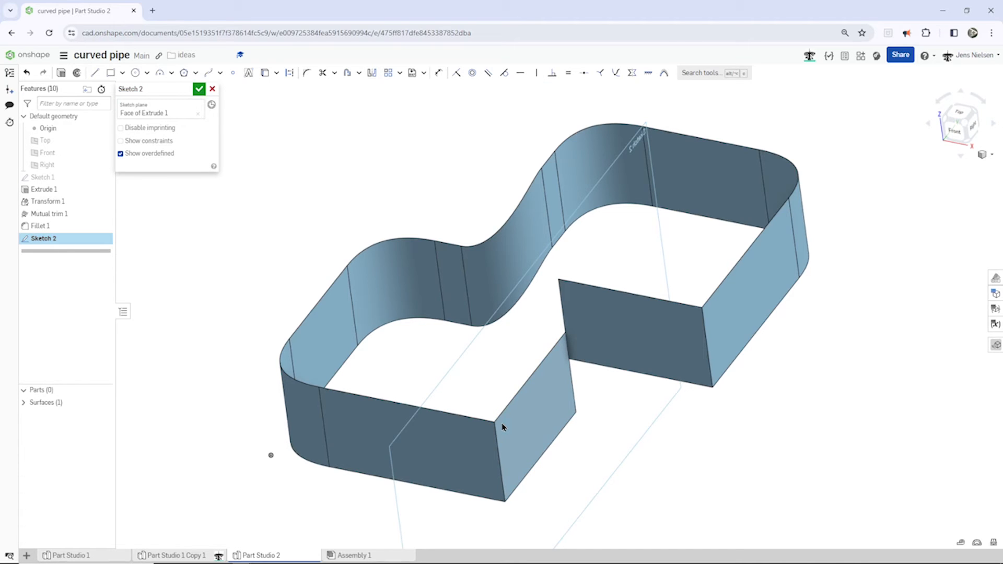
{"action": "key", "text": "c"}
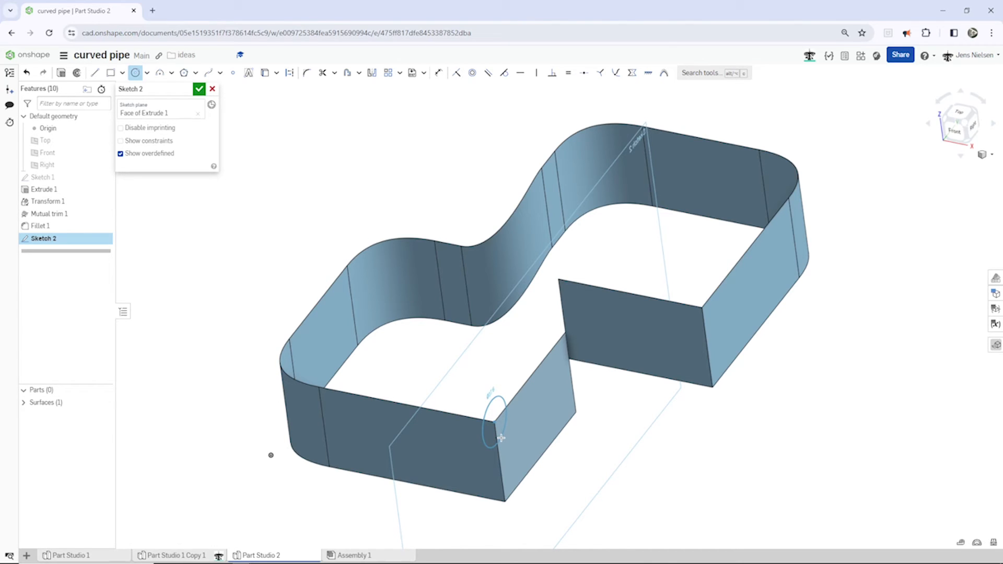
{"action": "left_click_drag", "start_coordinate": [500, 437], "coordinate": [416, 397]}
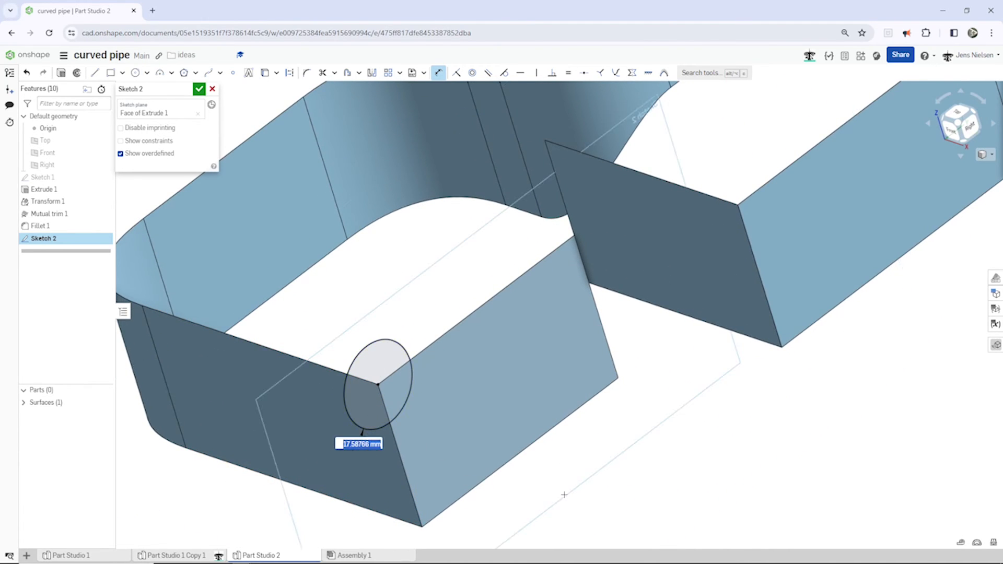
{"action": "type", "text": "18"}
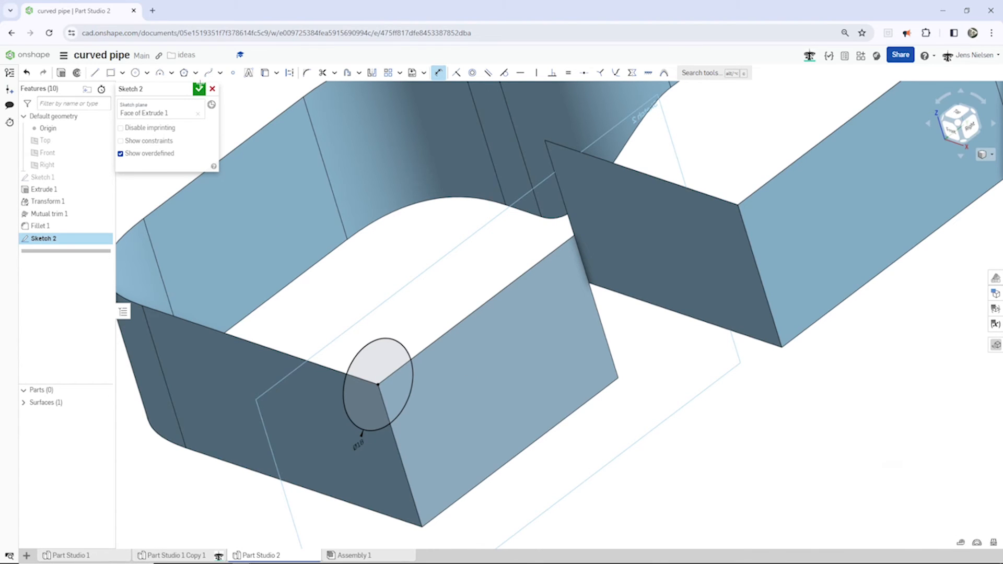
{"action": "left_click", "coordinate": [199, 89]}
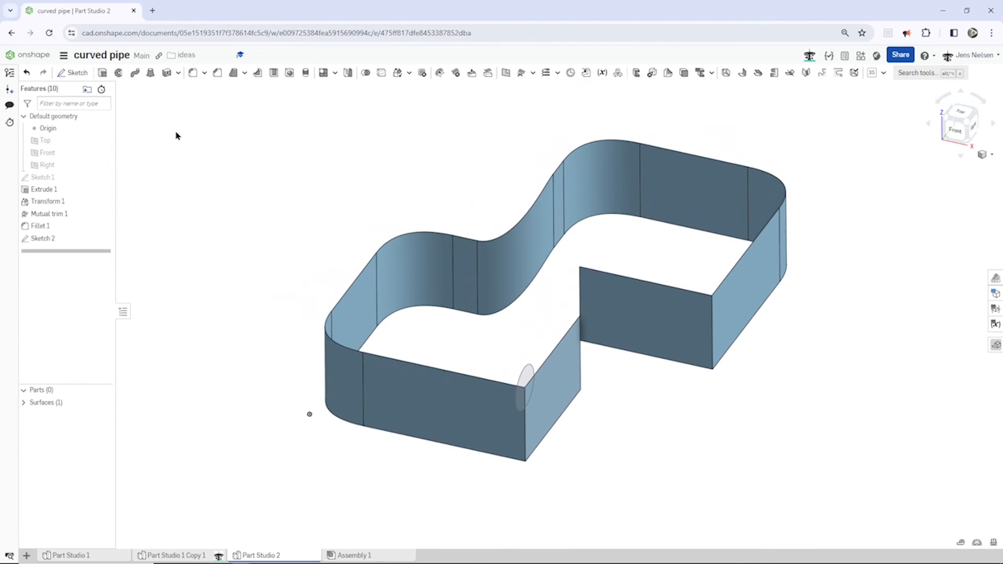
{"action": "mouse_move", "coordinate": [136, 73]}
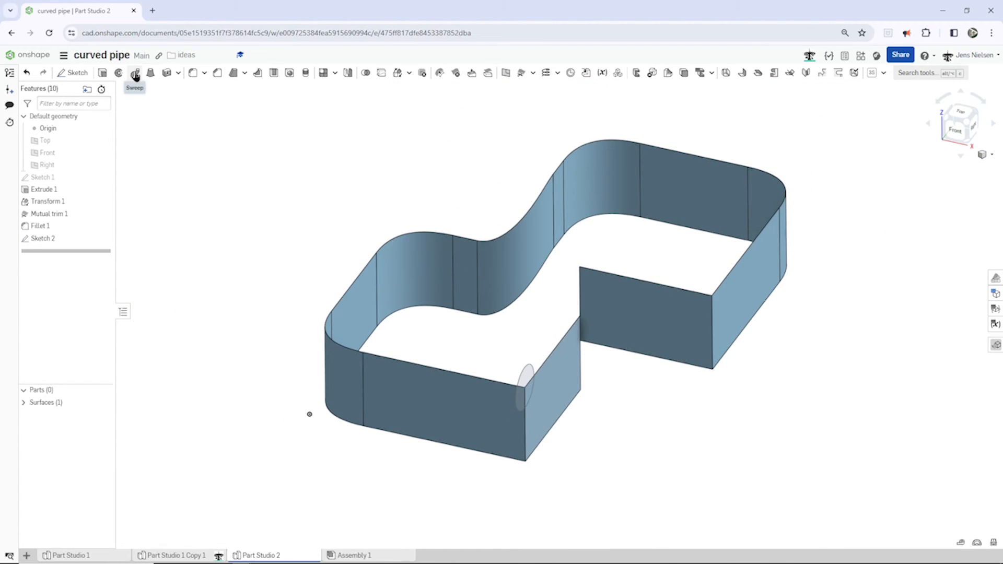
Surface-sweep the circle along the walls' top edges to form a tube.
{"action": "left_click", "coordinate": [135, 73]}
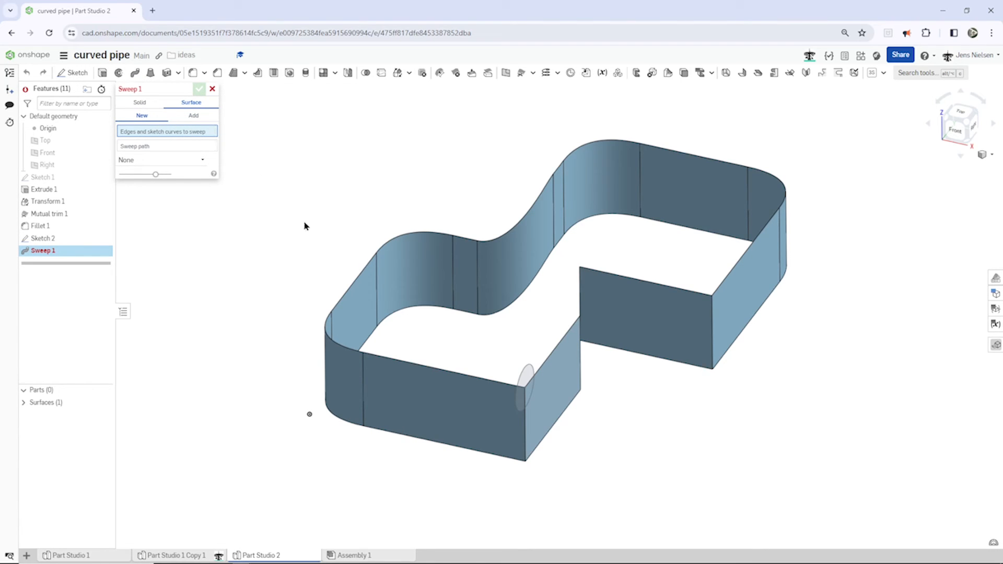
{"action": "left_click", "coordinate": [525, 387]}
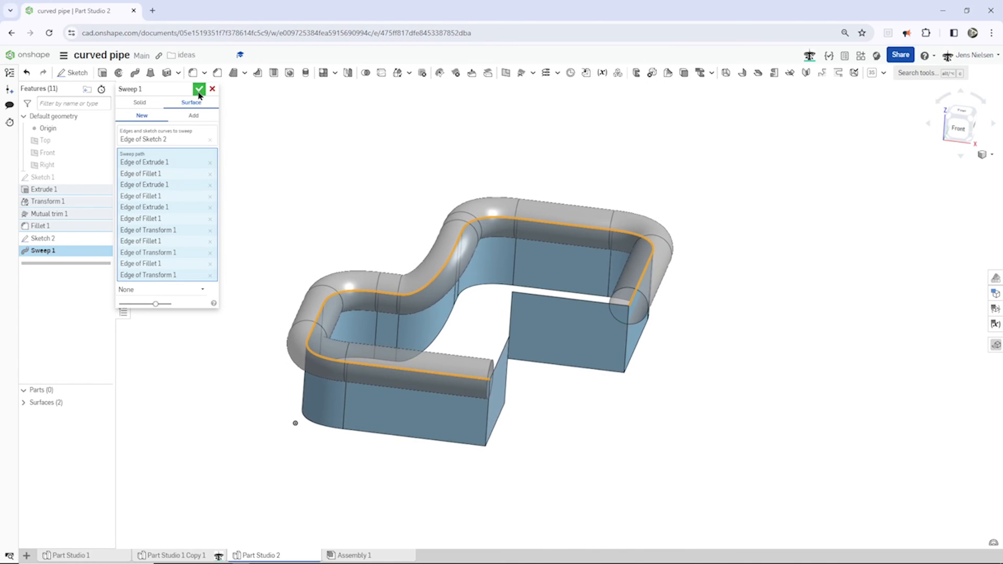
{"action": "left_click", "coordinate": [199, 89]}
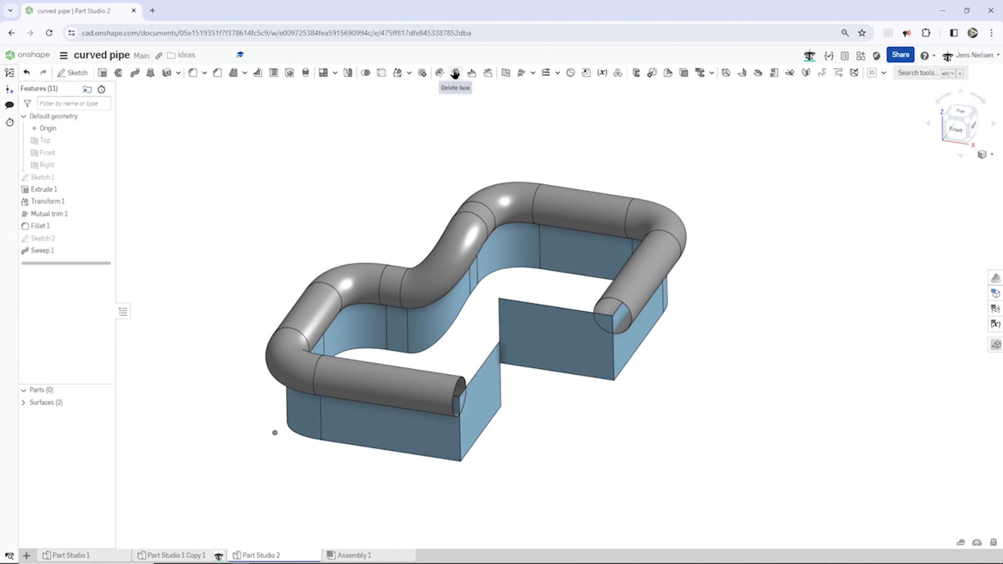
Delete the auxiliary wall surface, leaving only the pipe tube.
{"action": "left_click", "coordinate": [455, 72]}
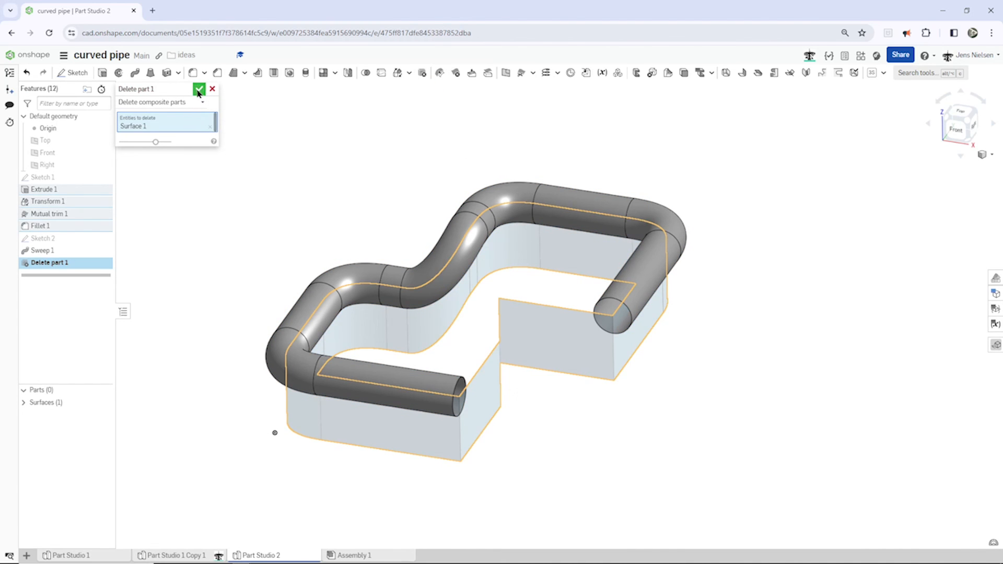
{"action": "left_click", "coordinate": [198, 88]}
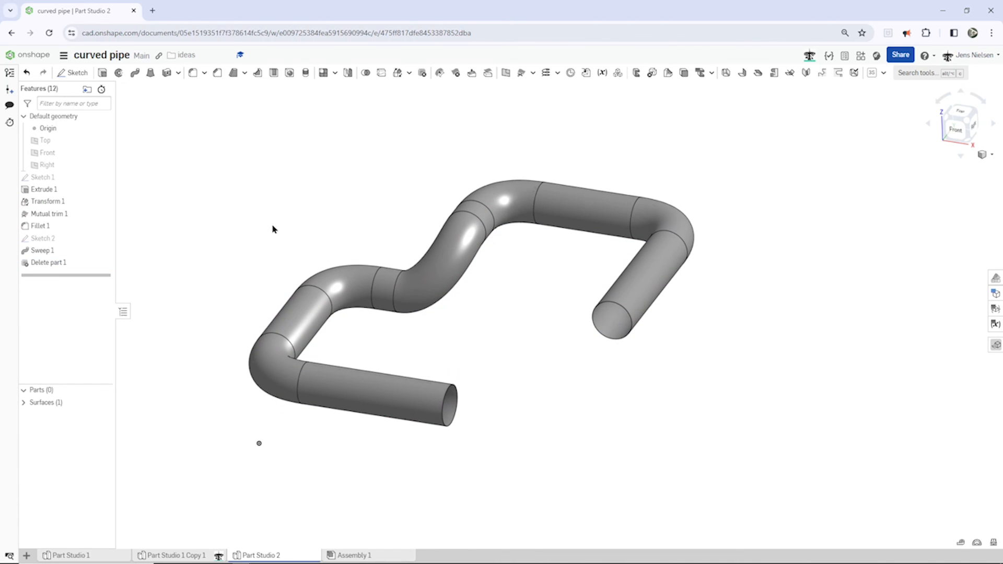
{"action": "mouse_move", "coordinate": [182, 103]}
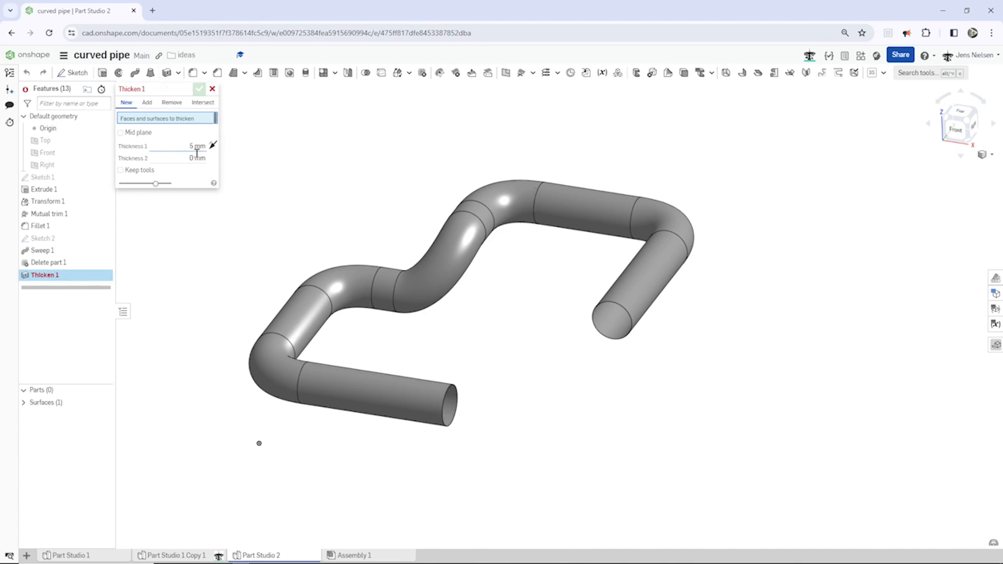
Thicken the pipe surface by 1 mm into a solid hollow tube.
{"action": "left_click", "coordinate": [194, 145]}
{"action": "type", "text": "1"}
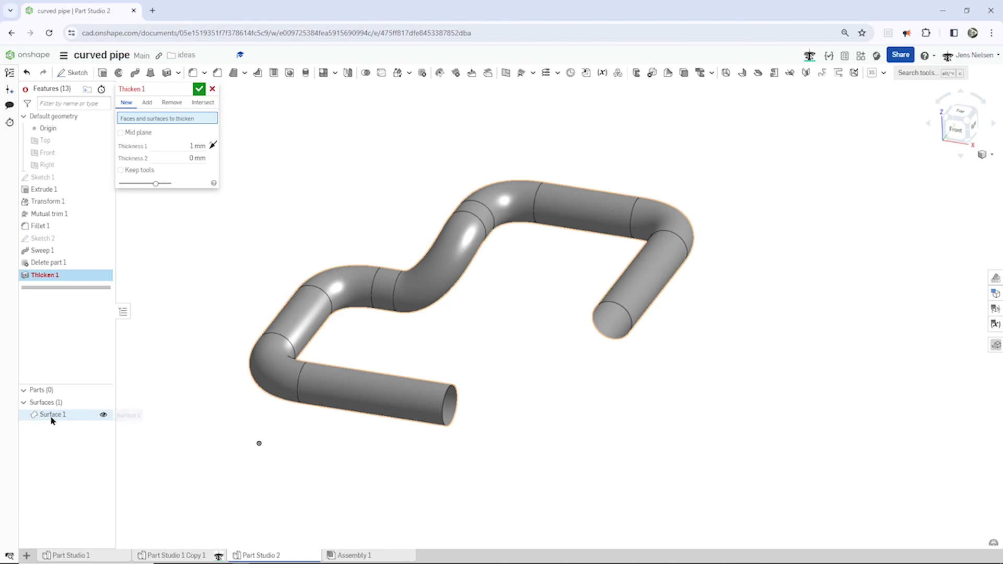
{"action": "left_click", "coordinate": [50, 414]}
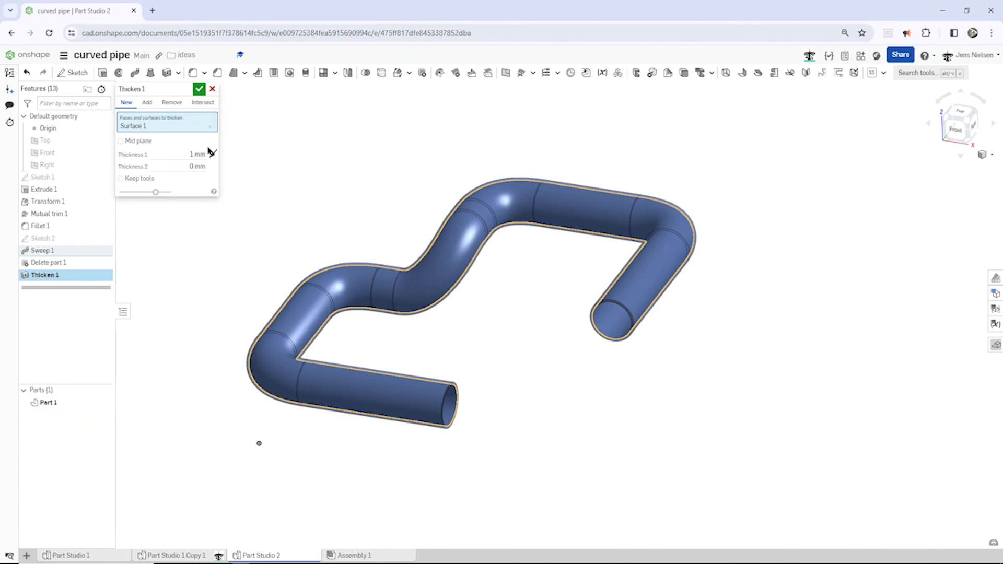
{"action": "left_click", "coordinate": [198, 89]}
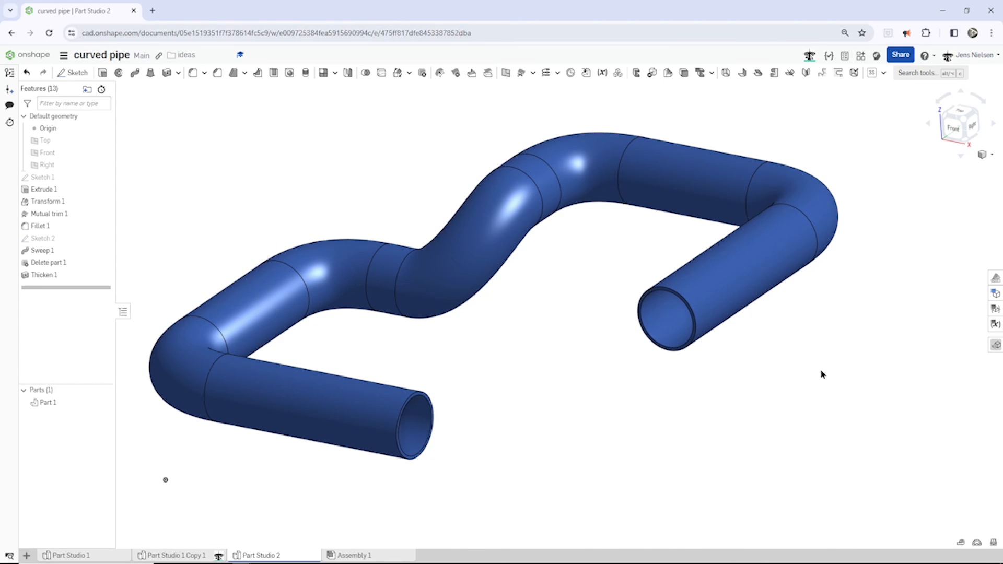
{"action": "mouse_move", "coordinate": [733, 427]}
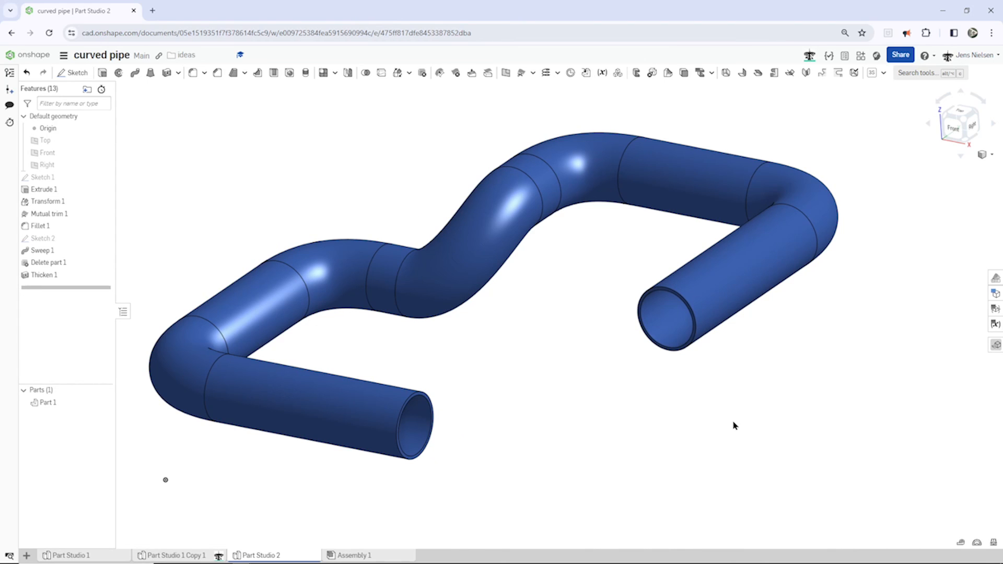